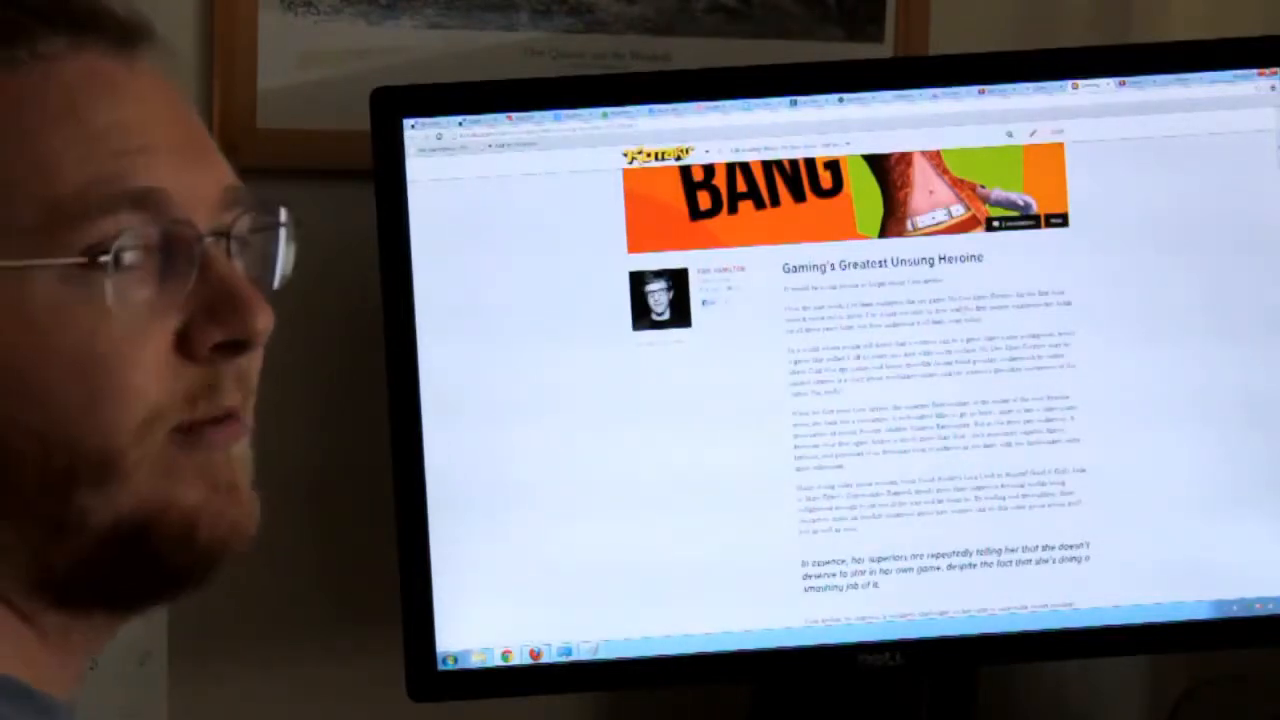
pyautogui.scroll(-3)
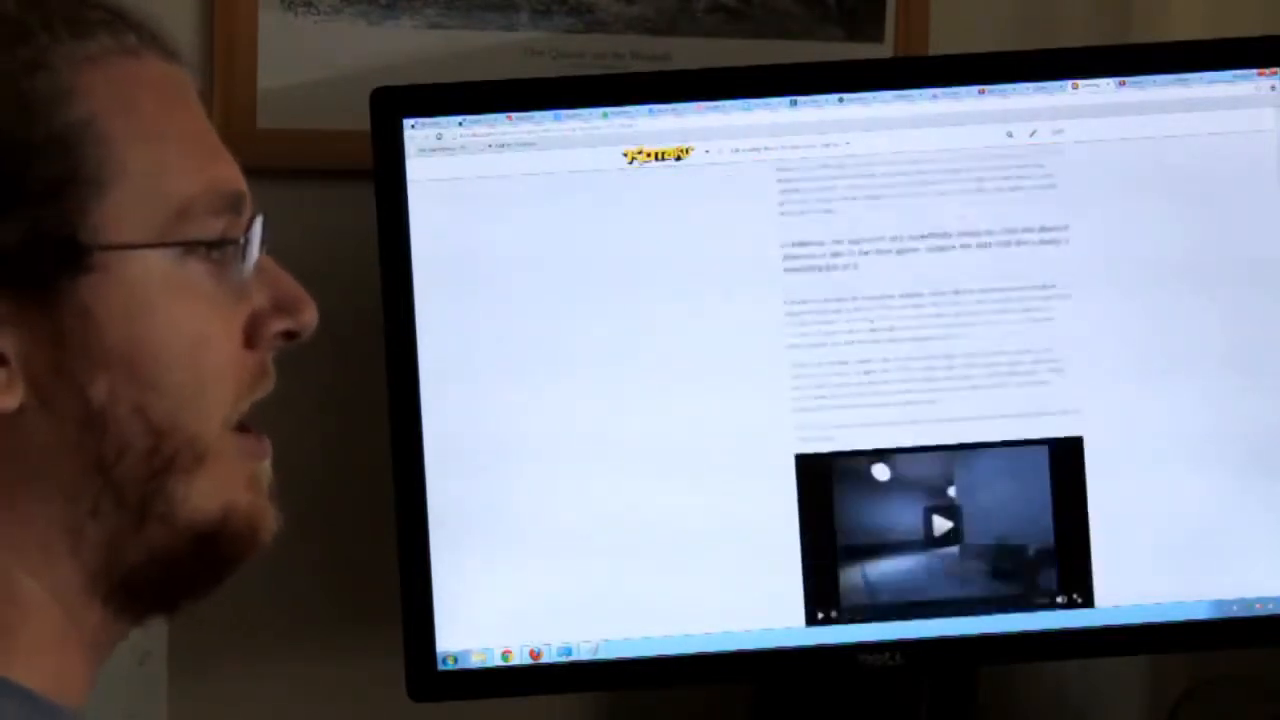
pyautogui.scroll(-3)
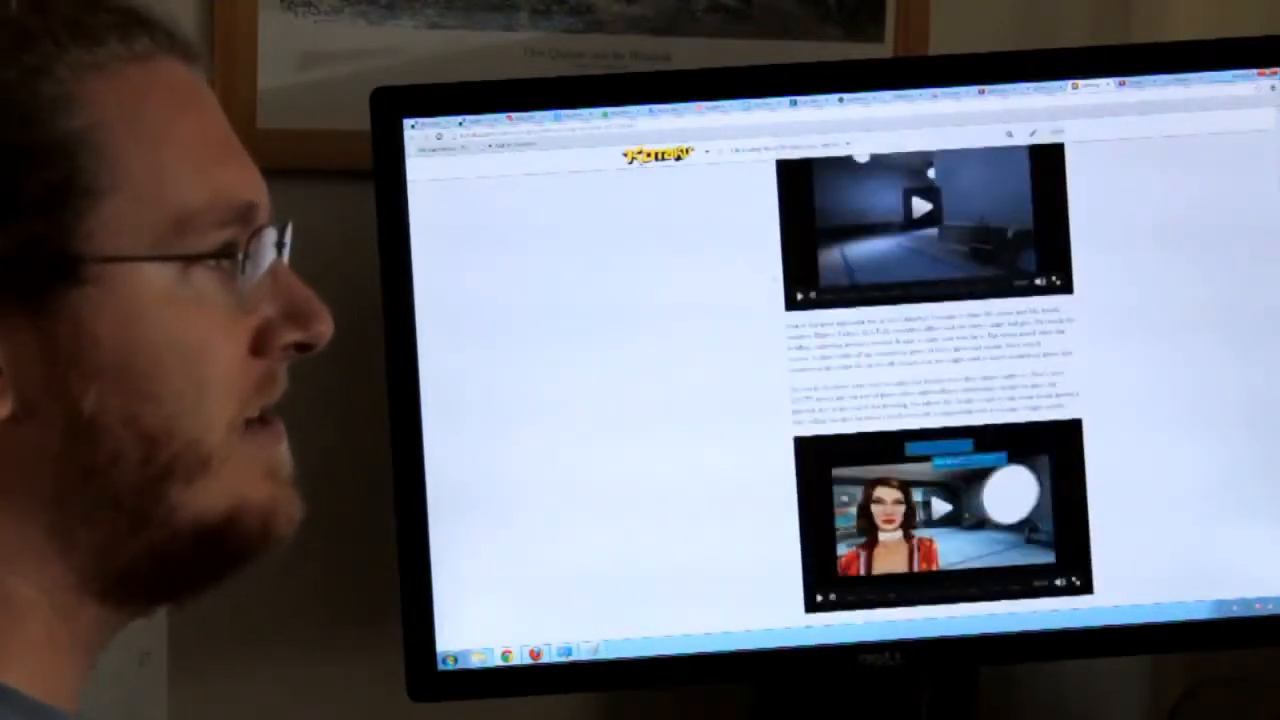
pyautogui.scroll(-3)
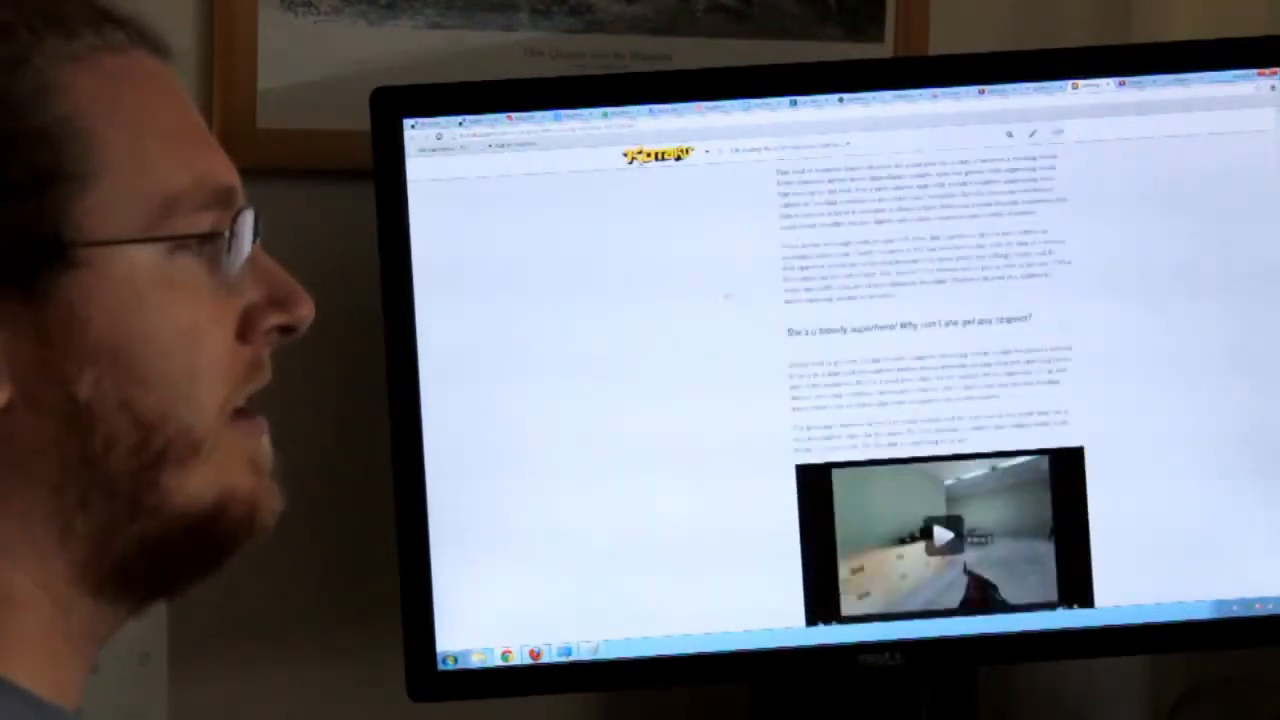
pyautogui.scroll(-3)
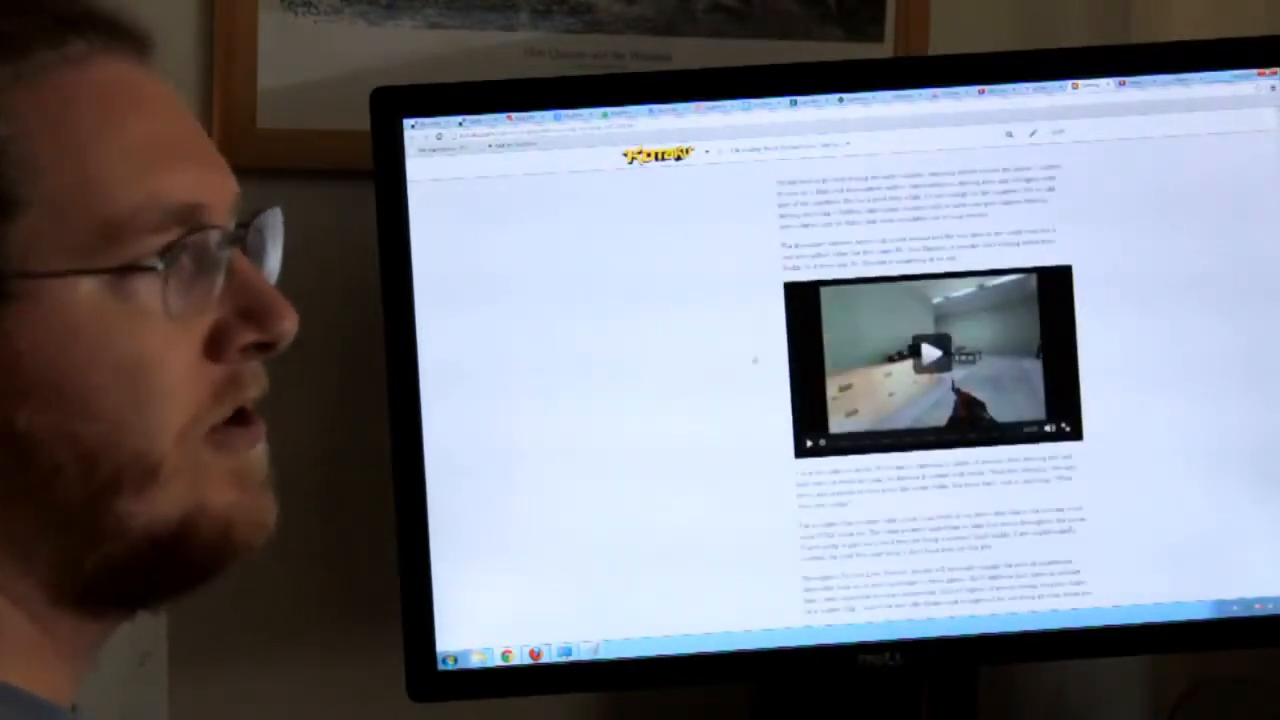
pyautogui.scroll(-3)
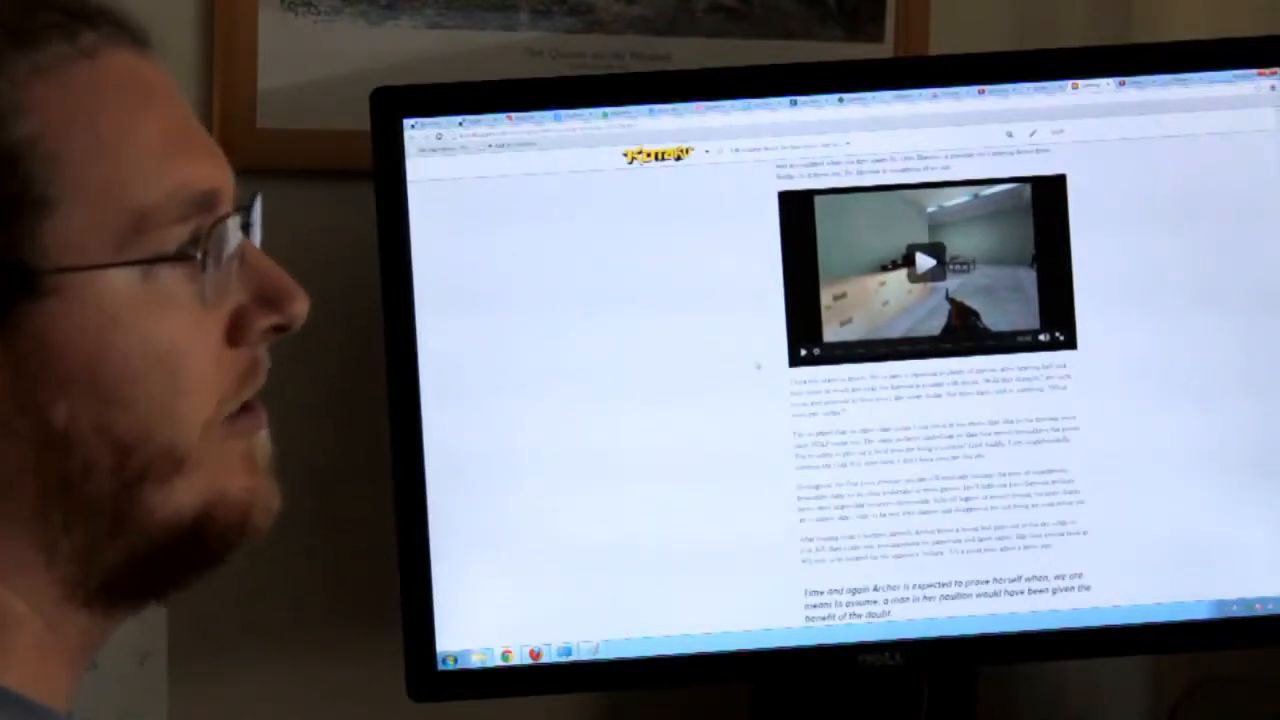
pyautogui.scroll(-3)
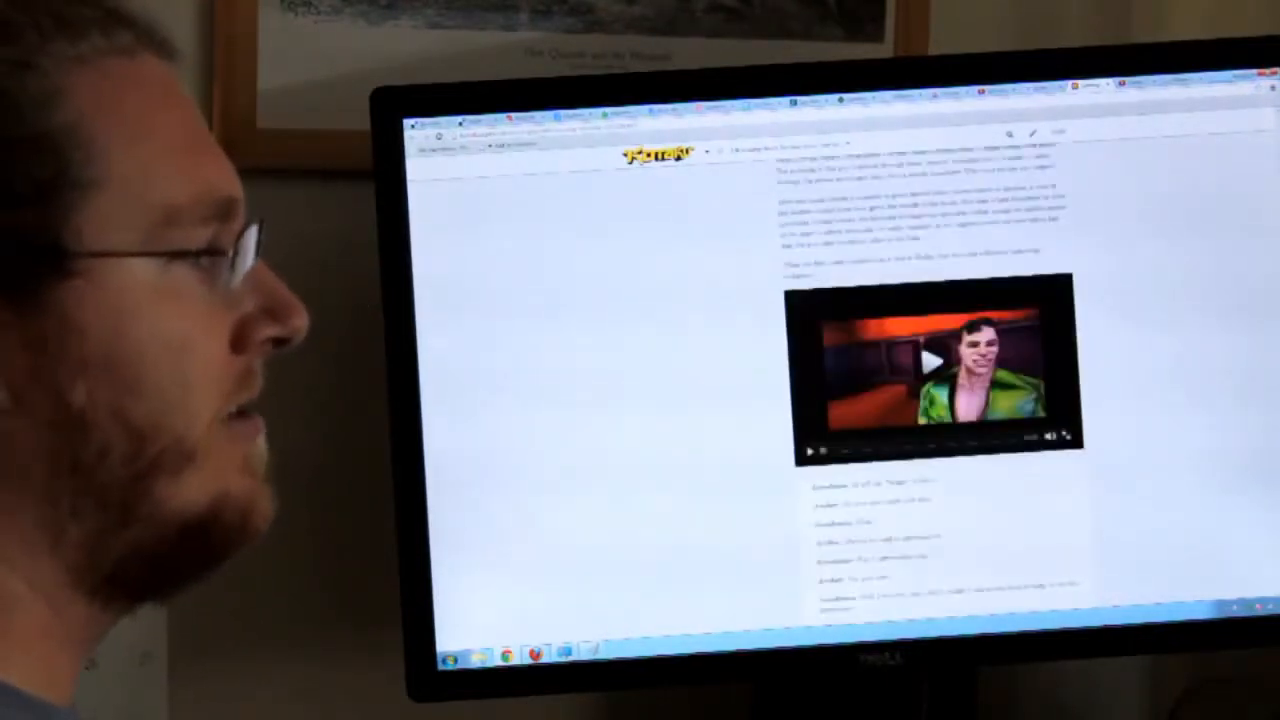
pyautogui.scroll(3)
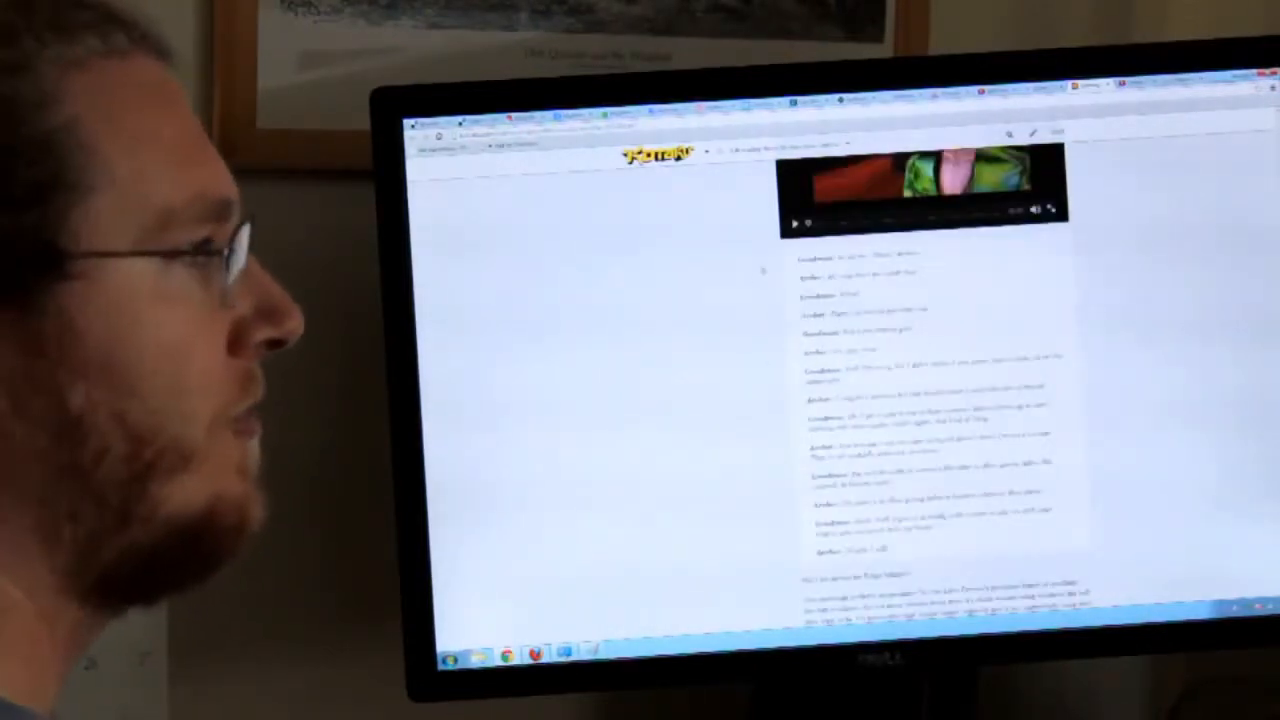
pyautogui.scroll(-3)
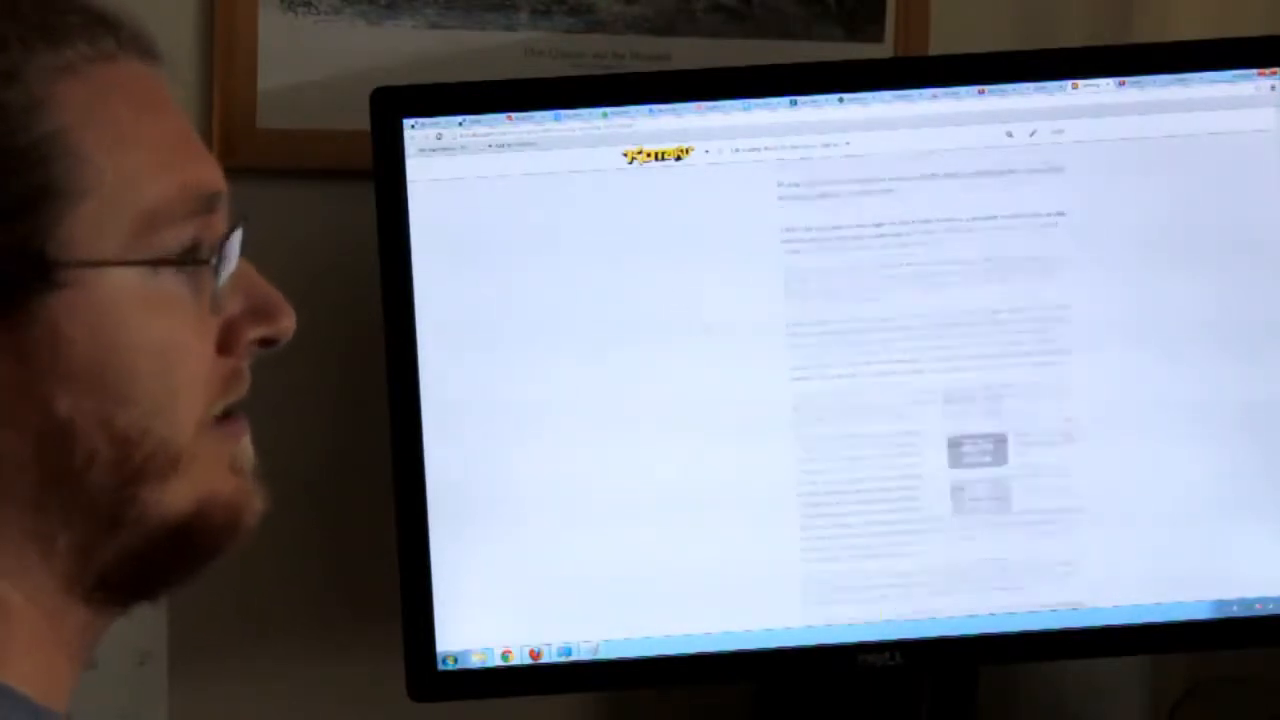
pyautogui.scroll(-3)
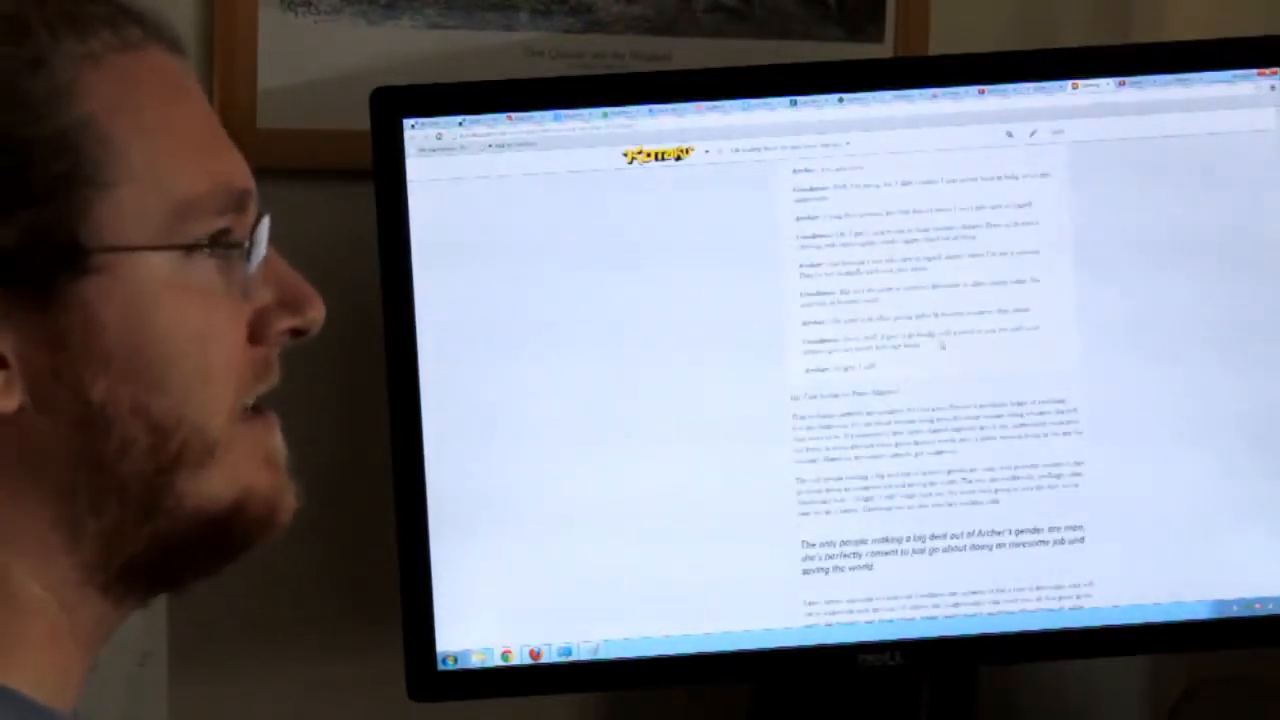
pyautogui.scroll(-3)
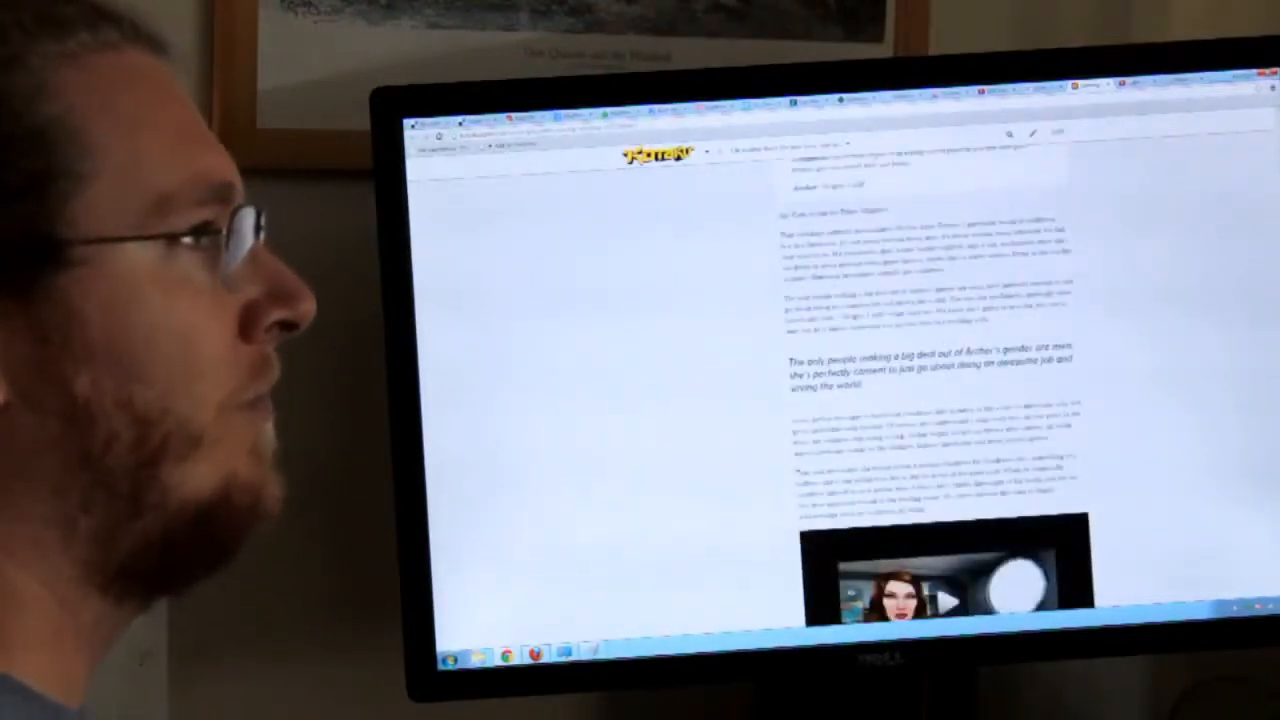